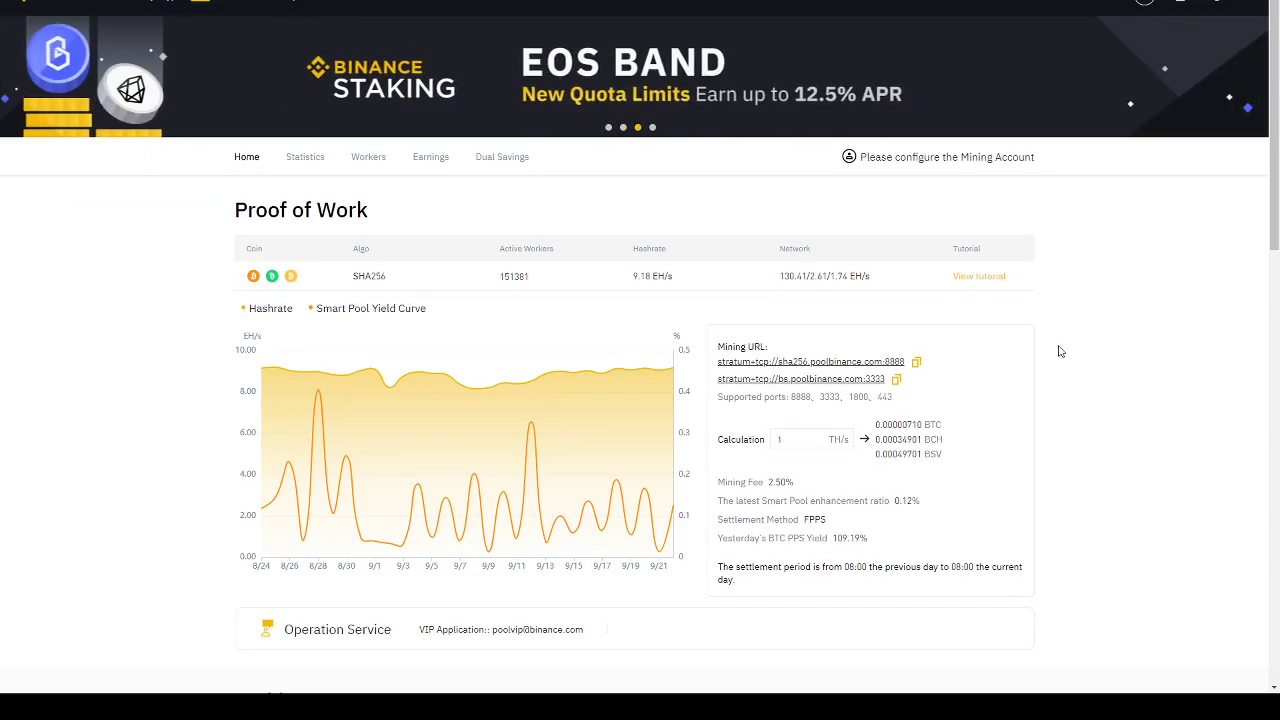
mouse_move(897, 313)
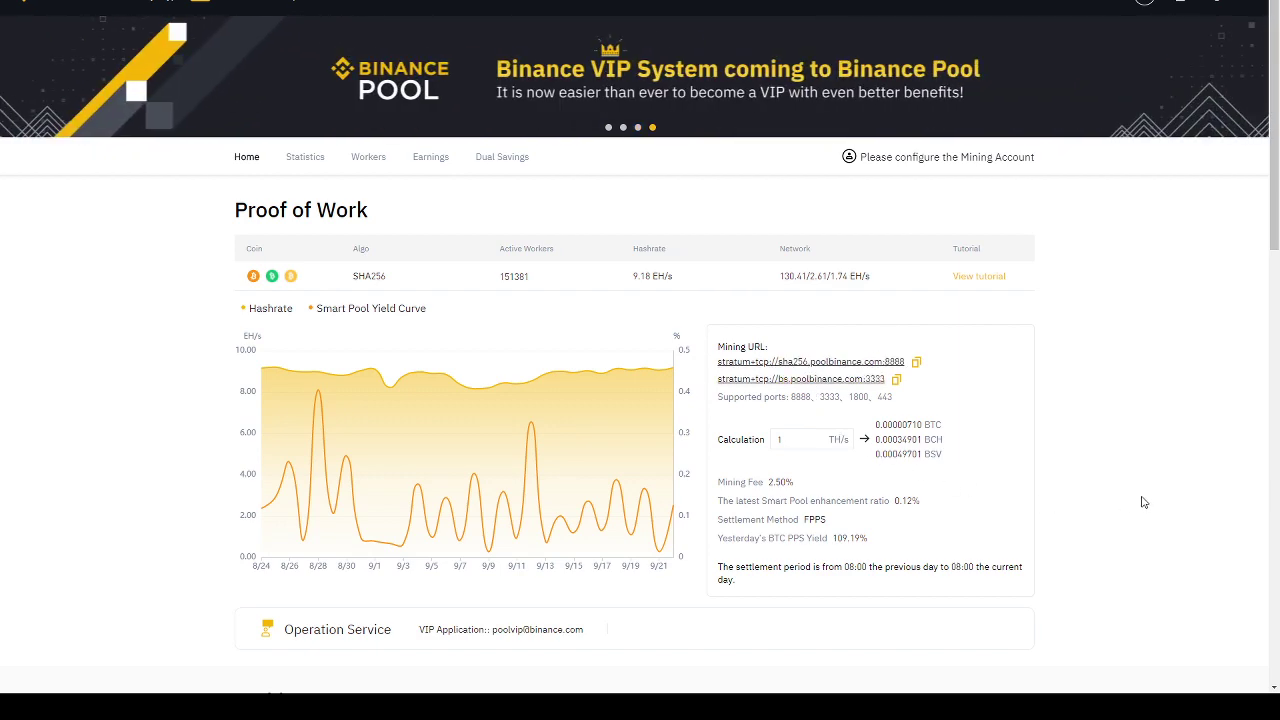
mouse_move(415, 15)
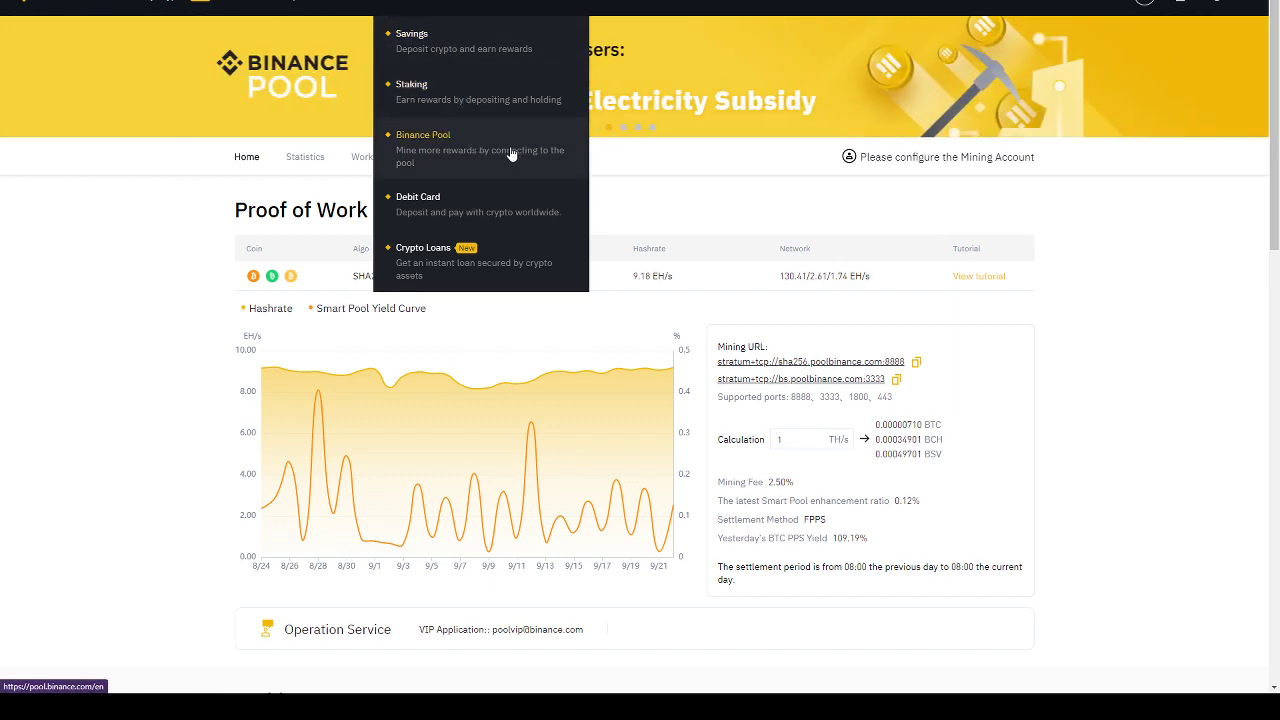
mouse_move(518, 158)
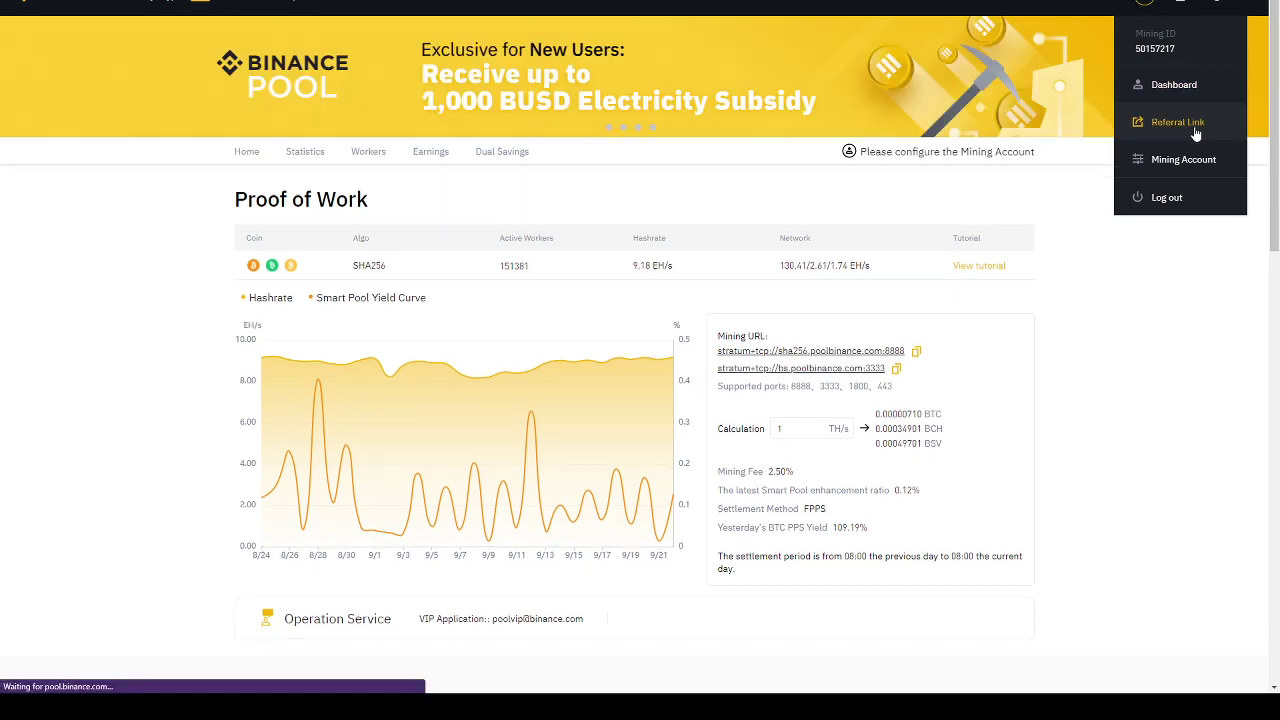
Step: Open the Referral Link page from the account dropdown and select the referral code
click(1178, 121)
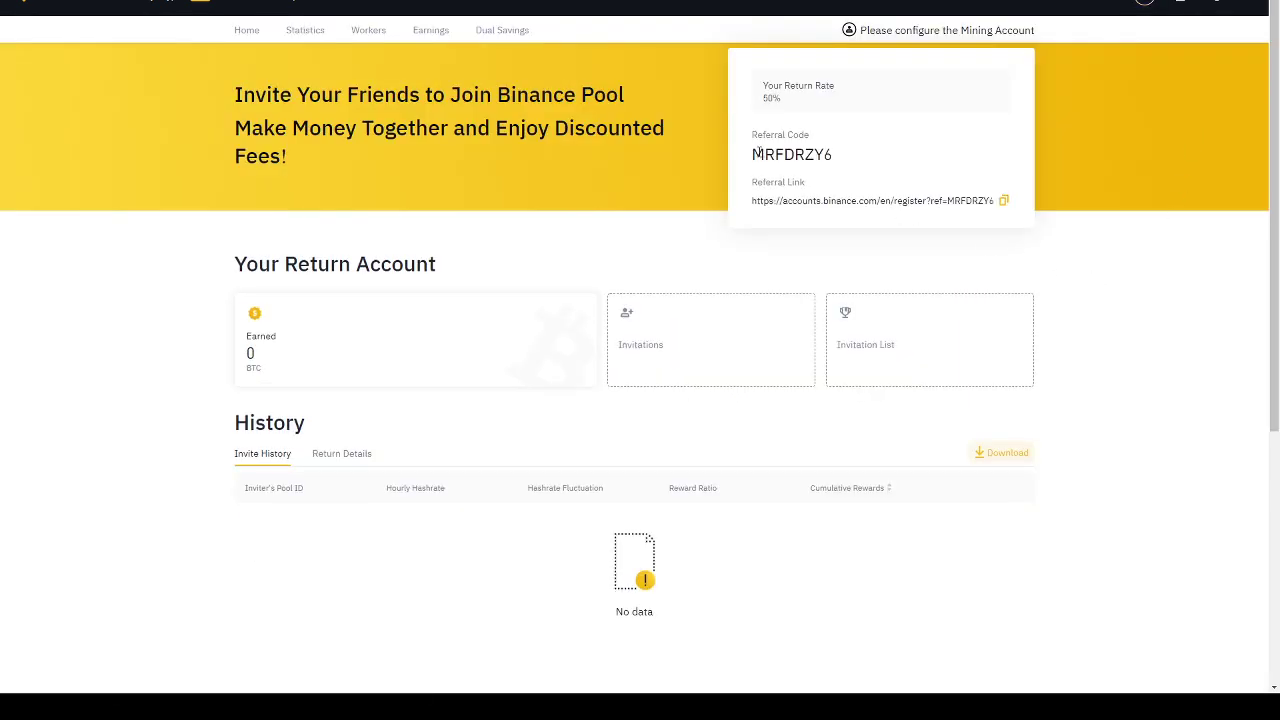
double_click(761, 154)
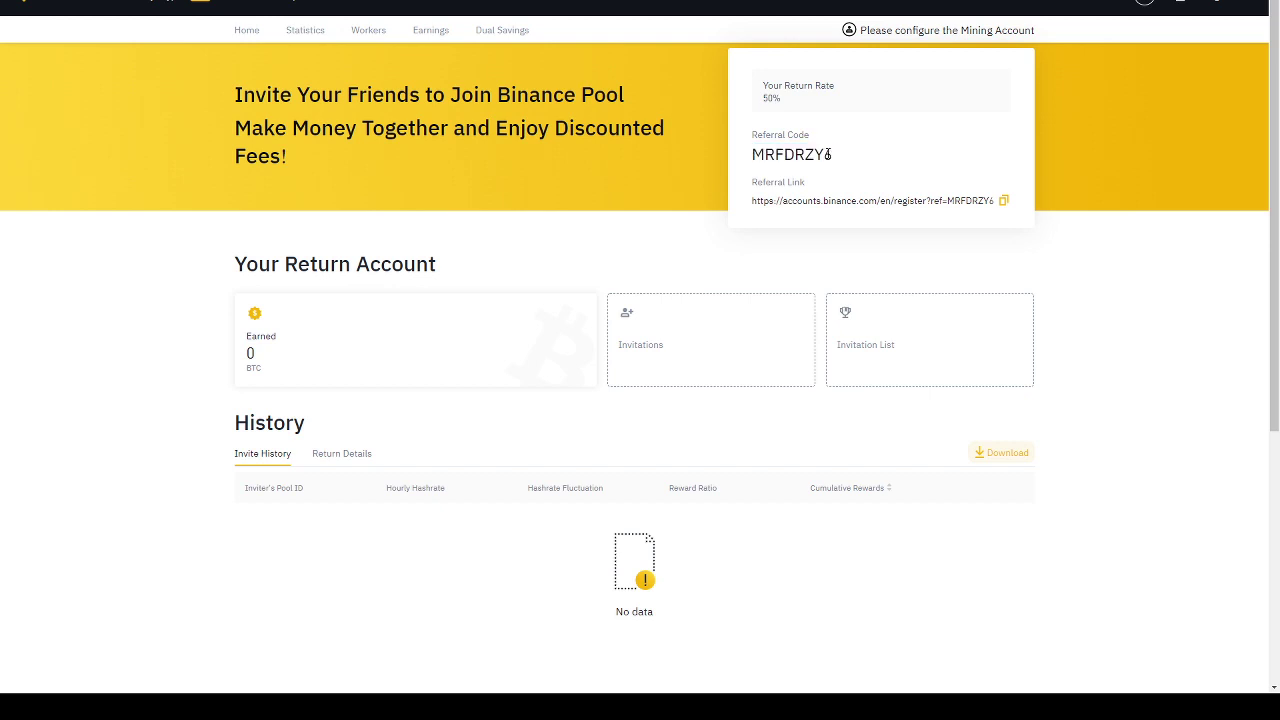
double_click(790, 154)
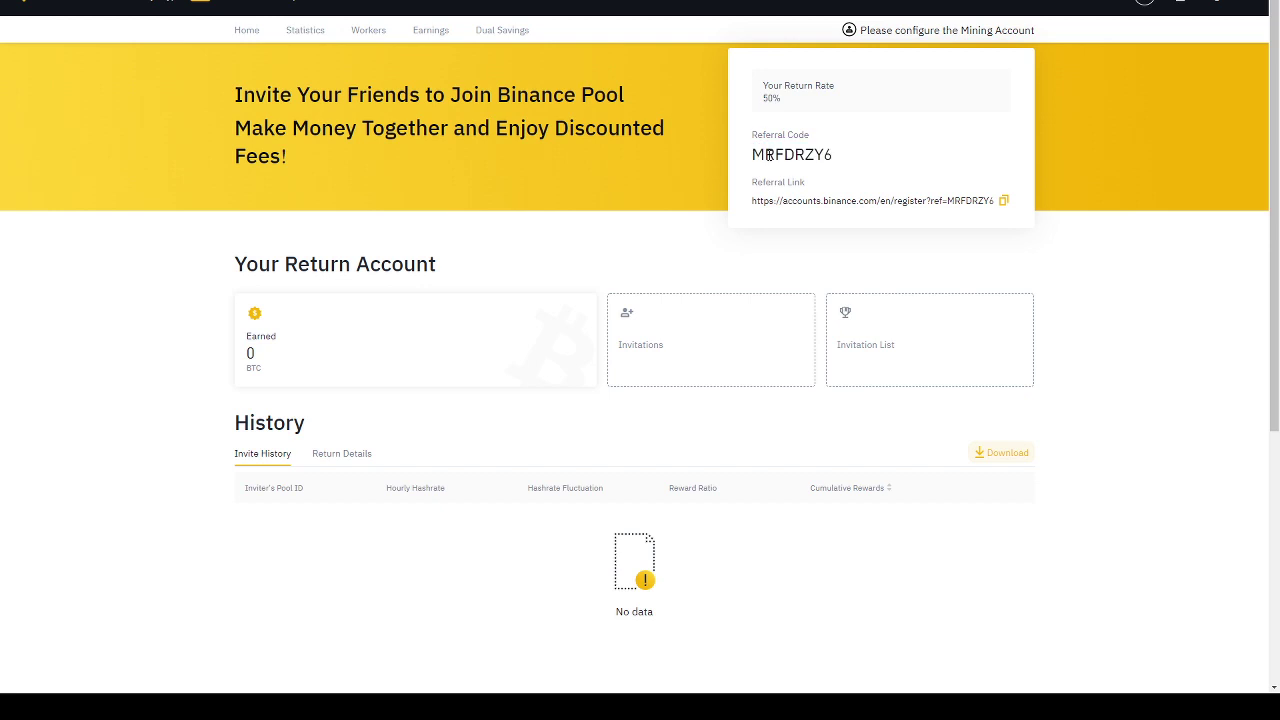
mouse_move(780, 180)
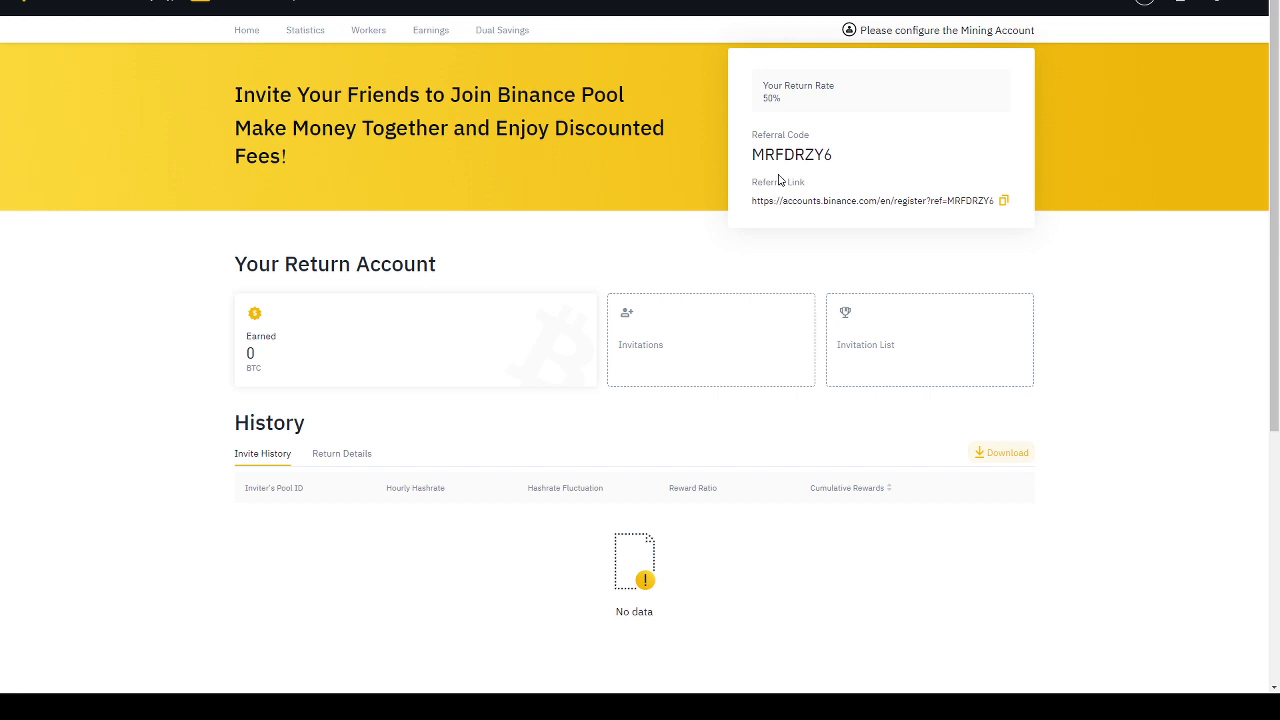
mouse_move(922, 38)
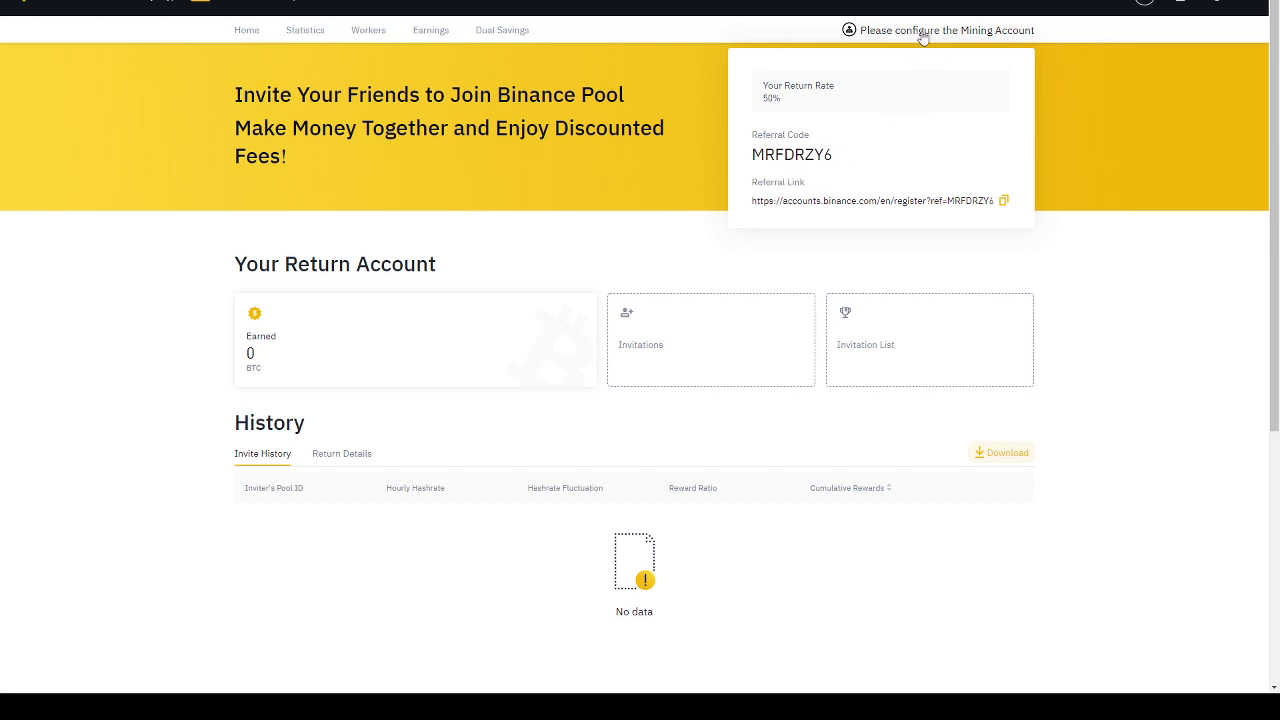
mouse_move(932, 78)
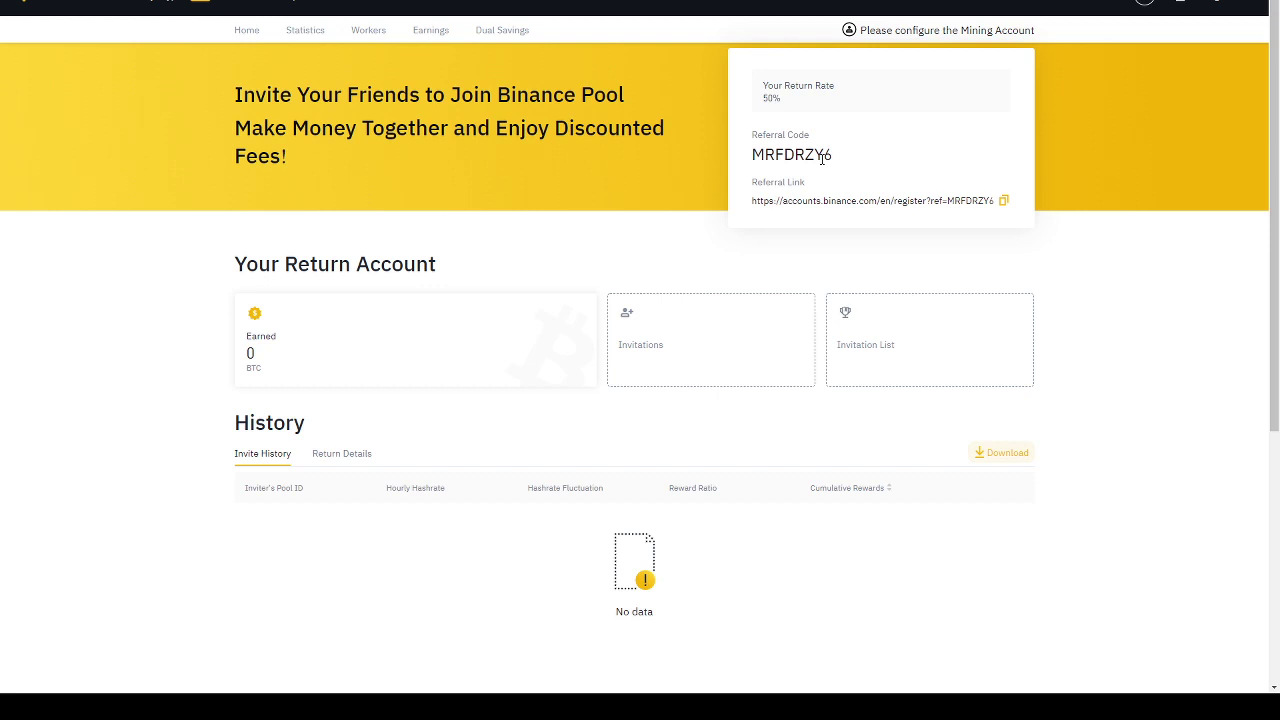
mouse_move(634, 305)
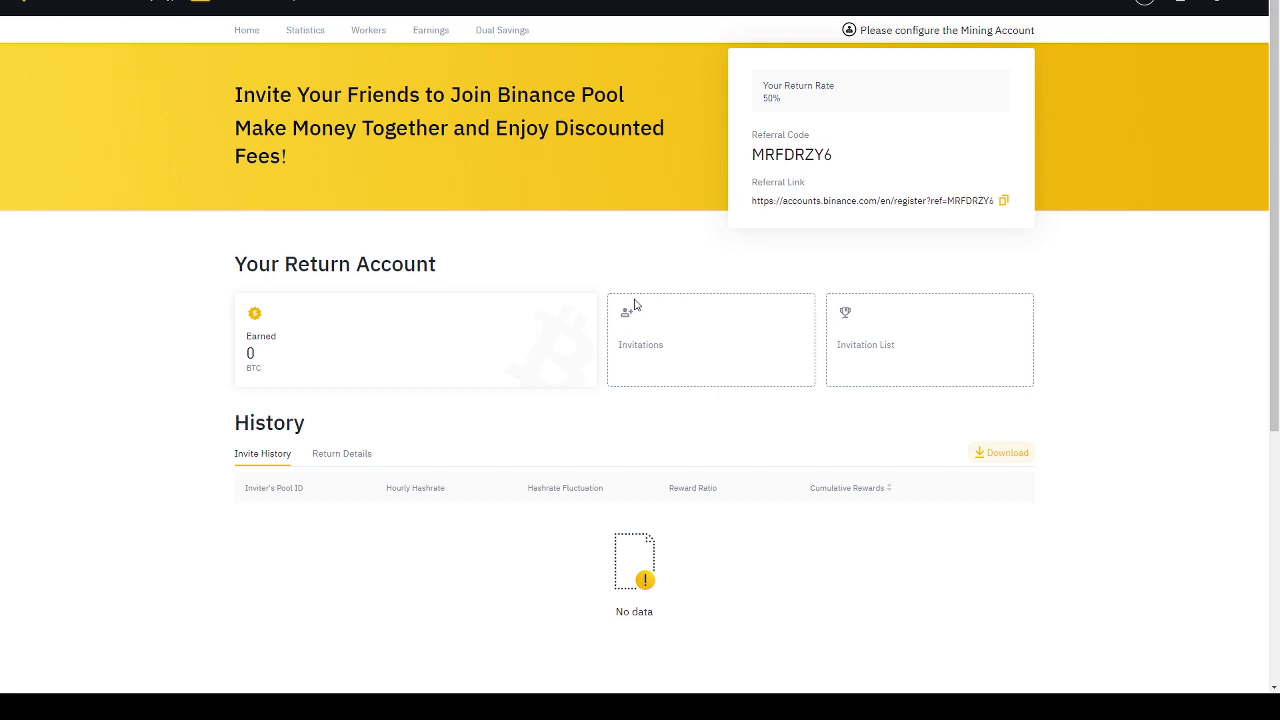
mouse_move(635, 290)
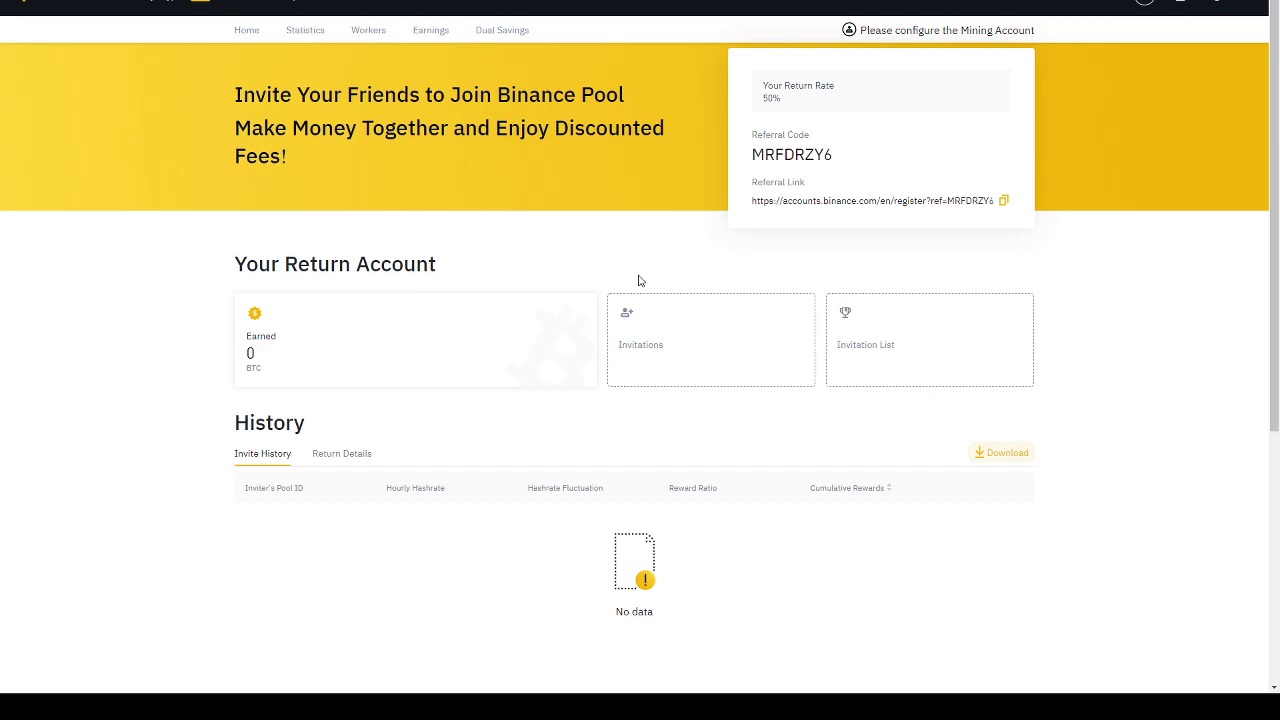
click(300, 8)
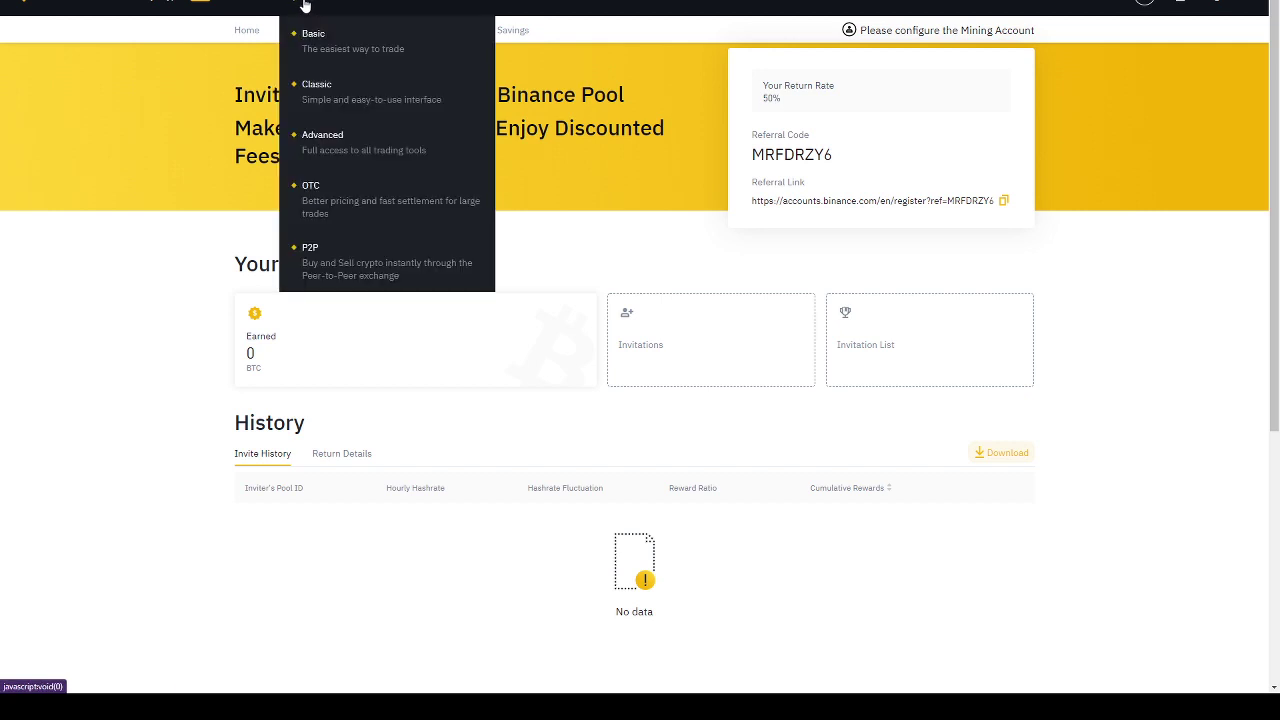
mouse_move(310, 263)
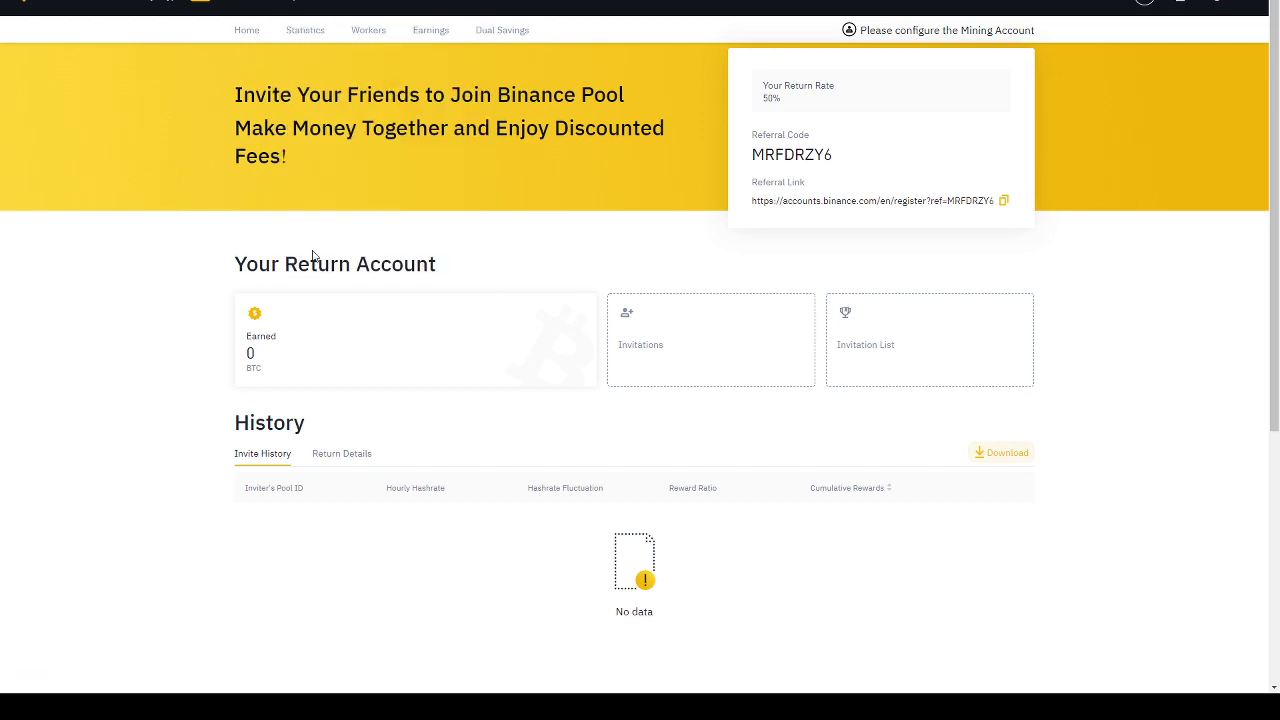
mouse_move(496, 238)
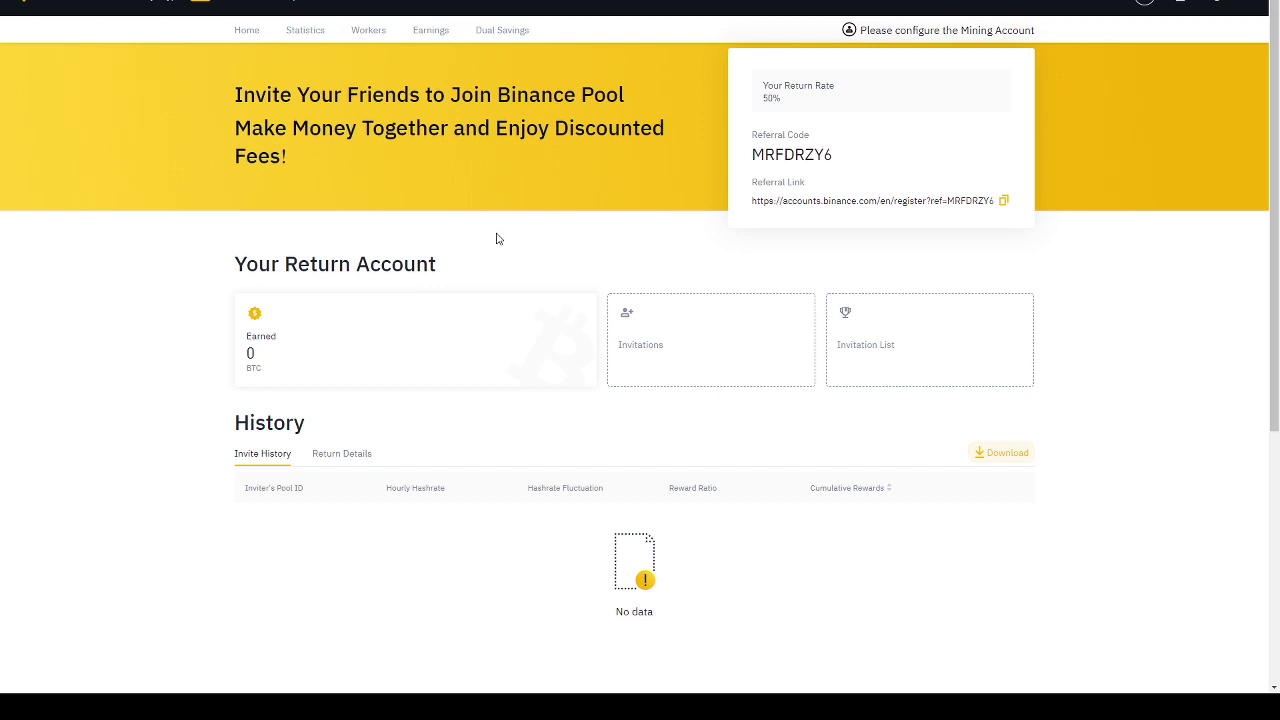
mouse_move(503, 227)
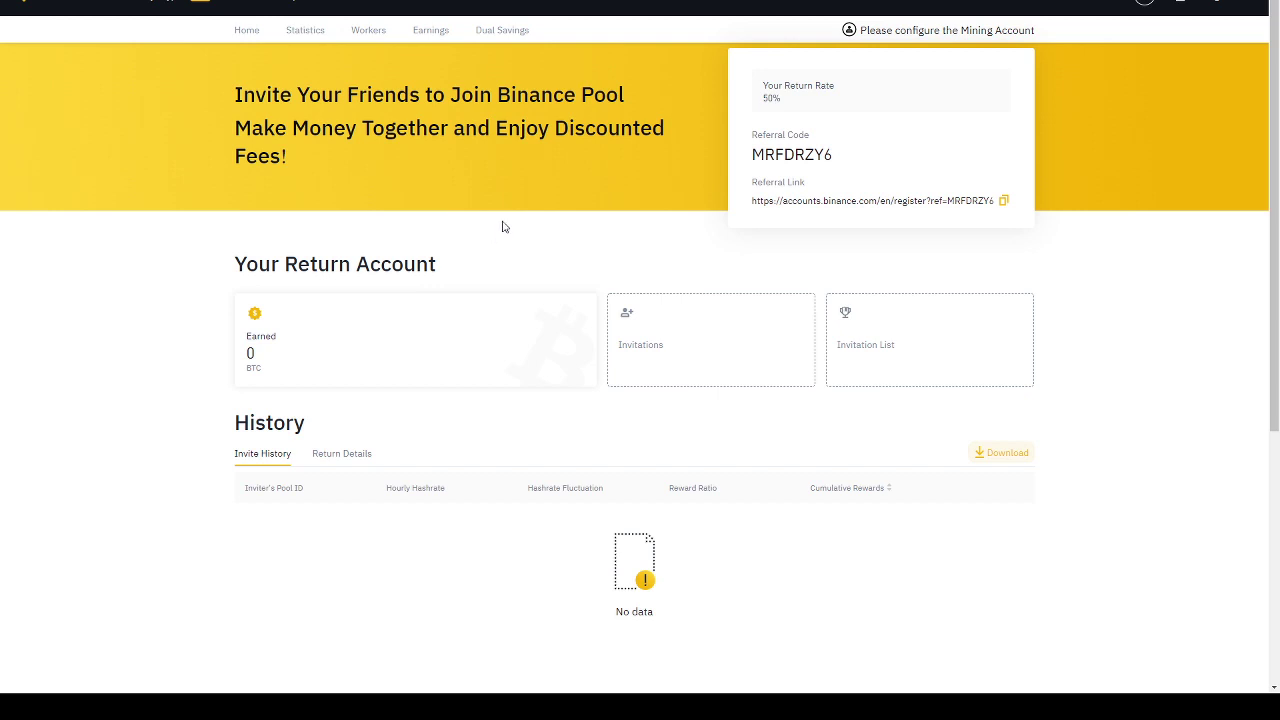
mouse_move(493, 214)
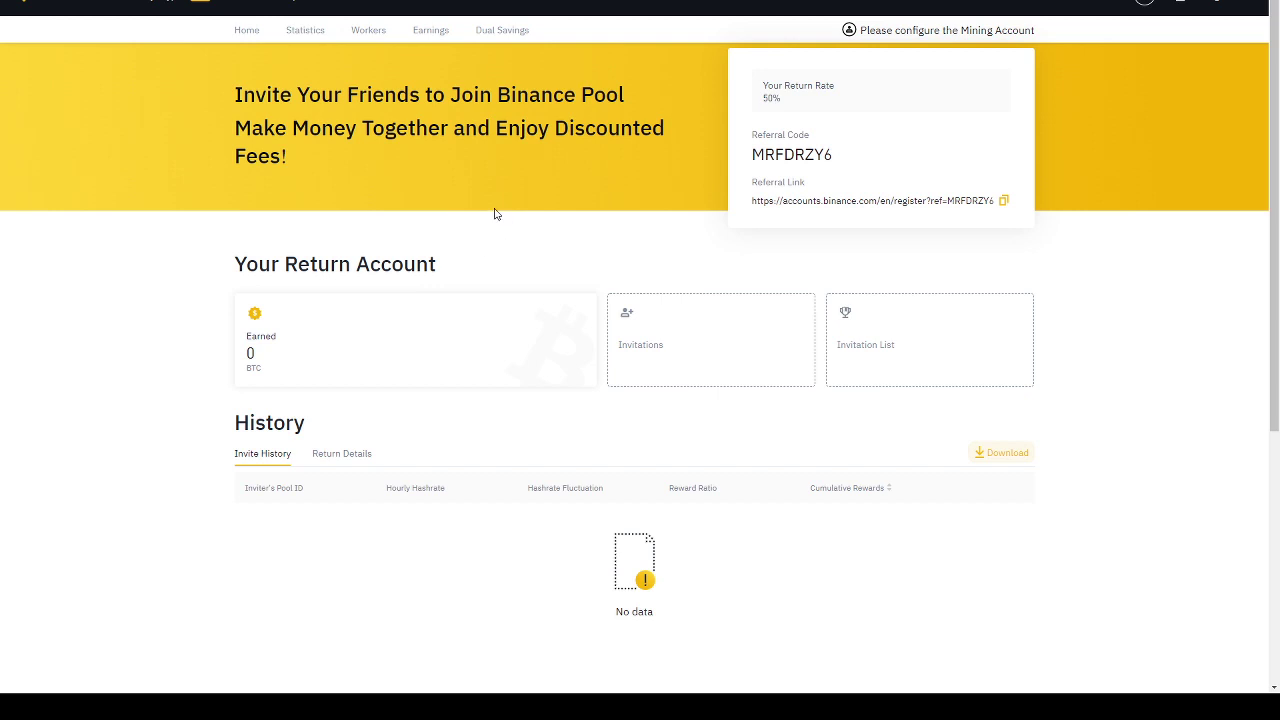
mouse_move(759, 149)
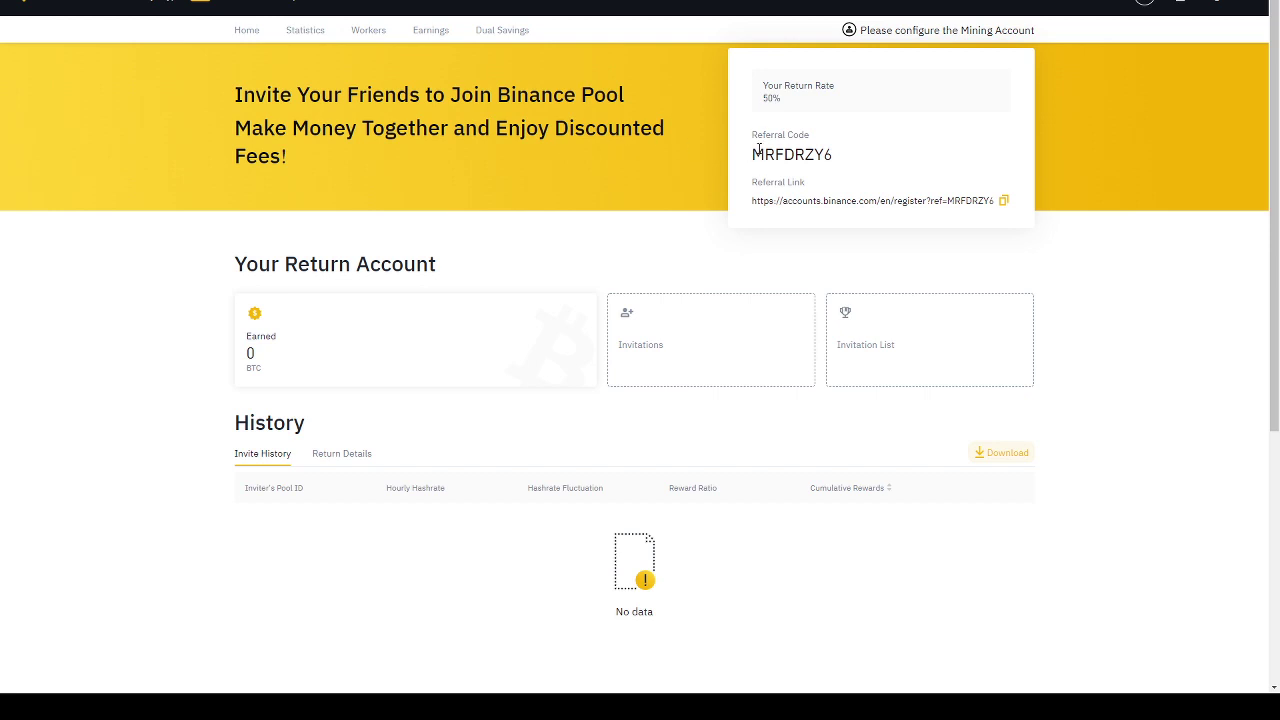